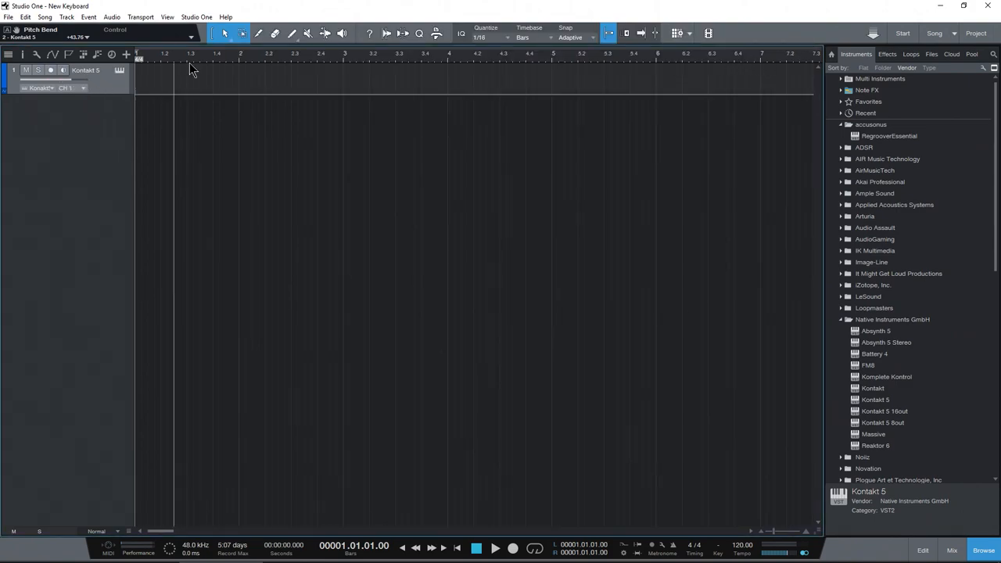
Step: Open Options on the External Devices page, which lists no devices yet
left_click(197, 16)
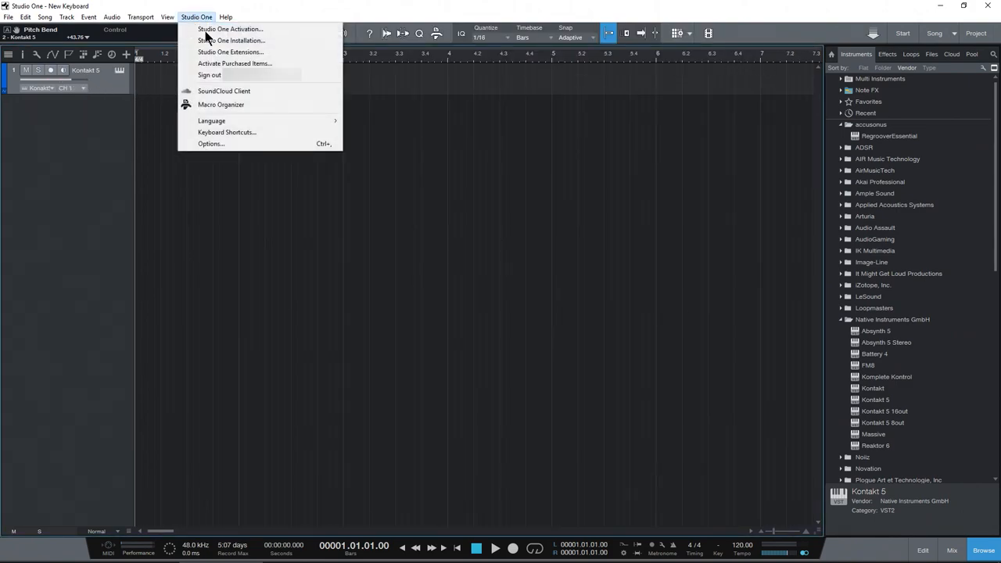
left_click(211, 144)
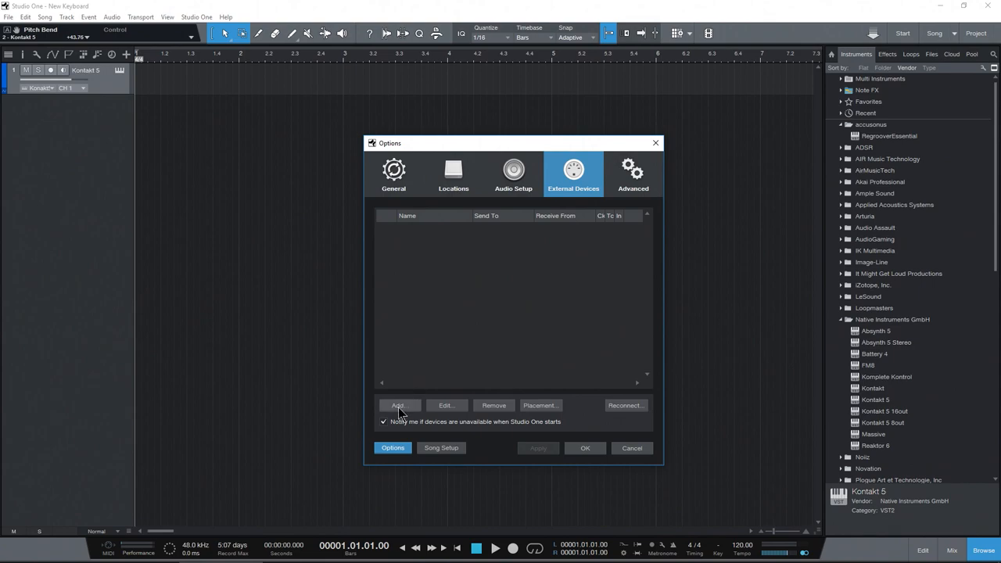
Step: Add a new device and select the M-Audio Axiom model
left_click(398, 406)
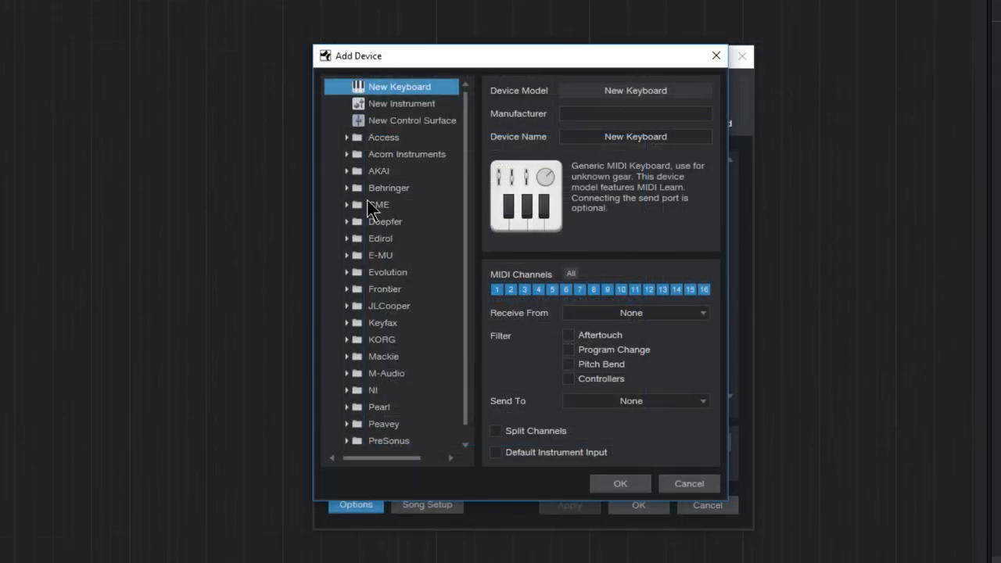
mouse_move(427, 301)
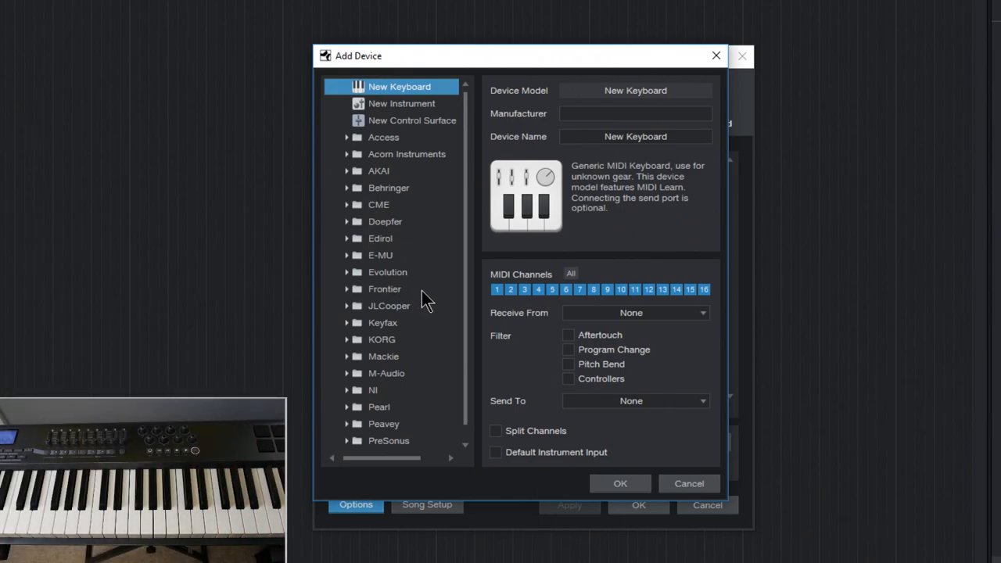
scroll("down", 3)
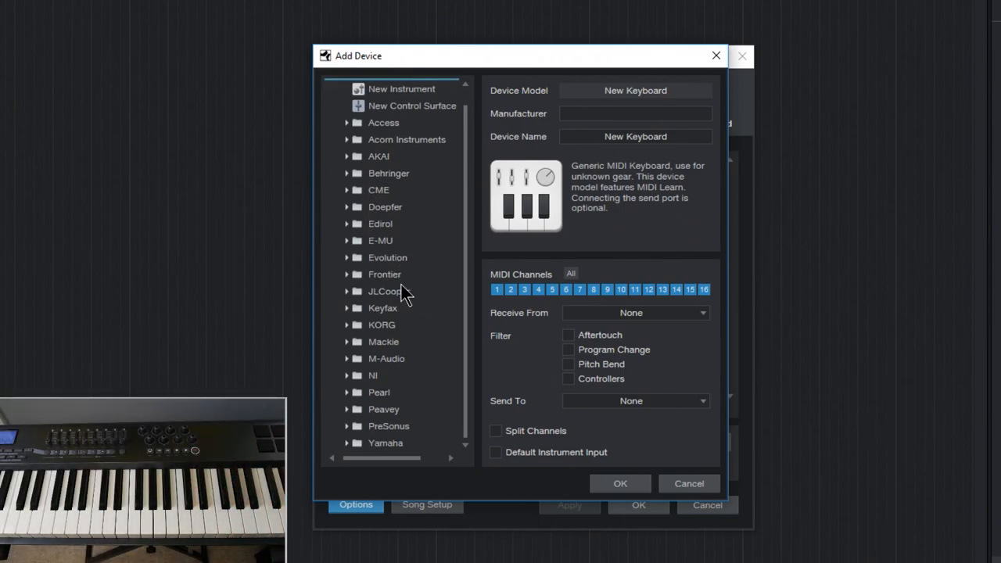
mouse_move(405, 256)
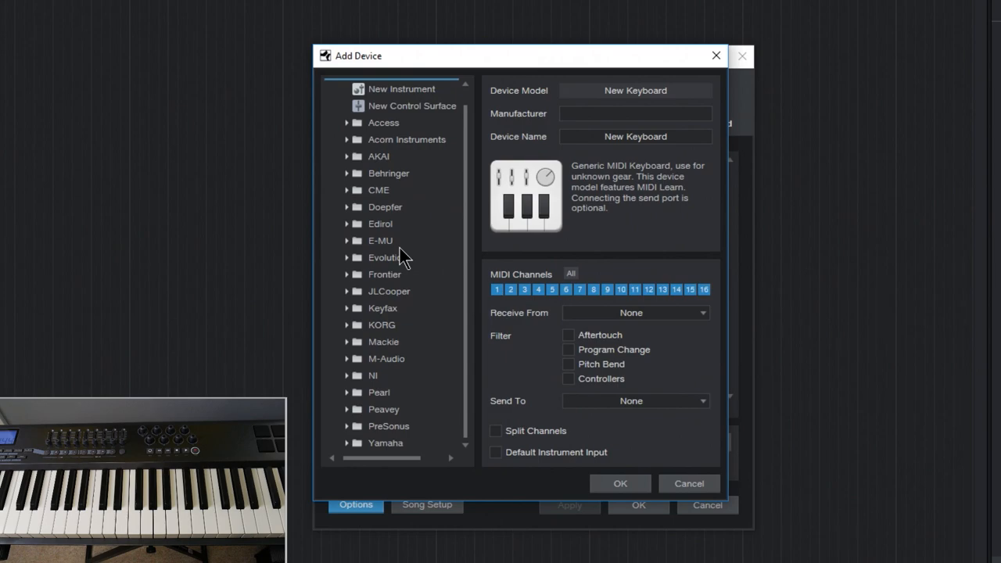
mouse_move(375, 291)
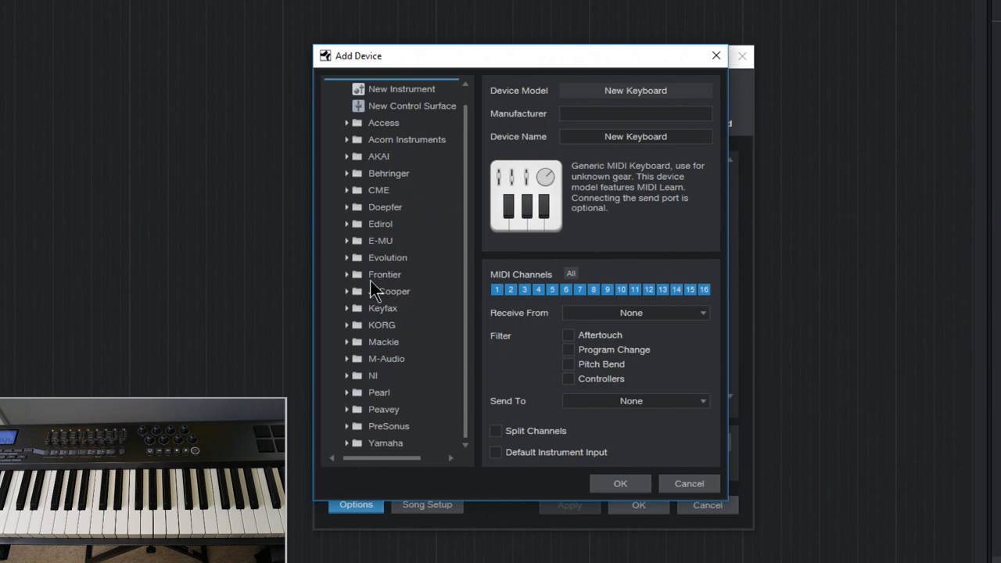
left_click(386, 358)
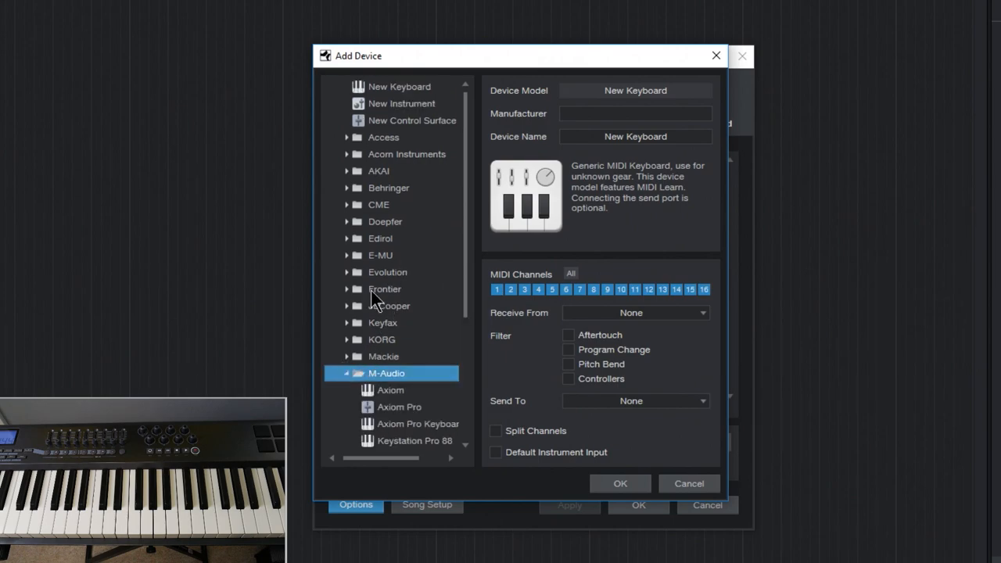
scroll("down", 3)
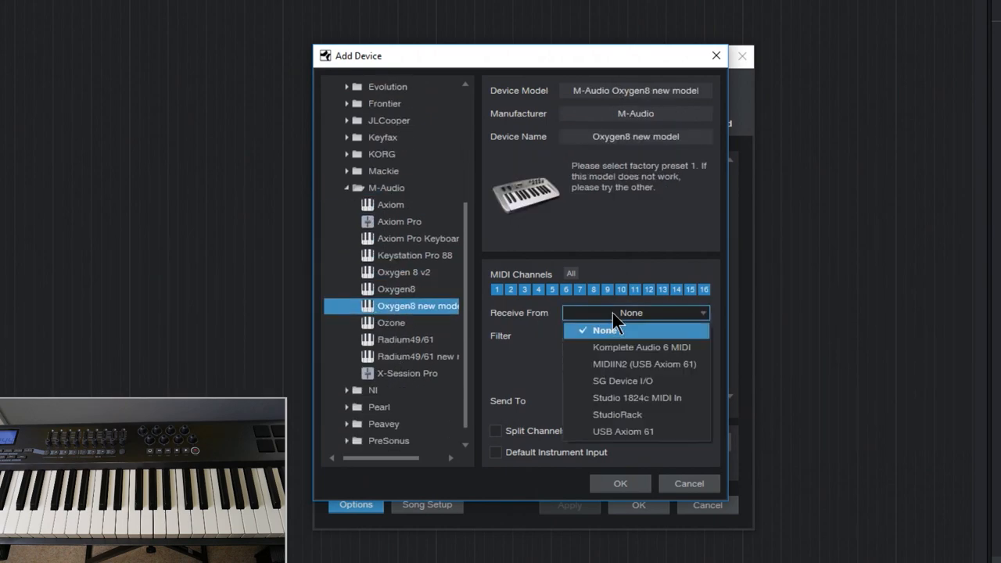
left_click(604, 329)
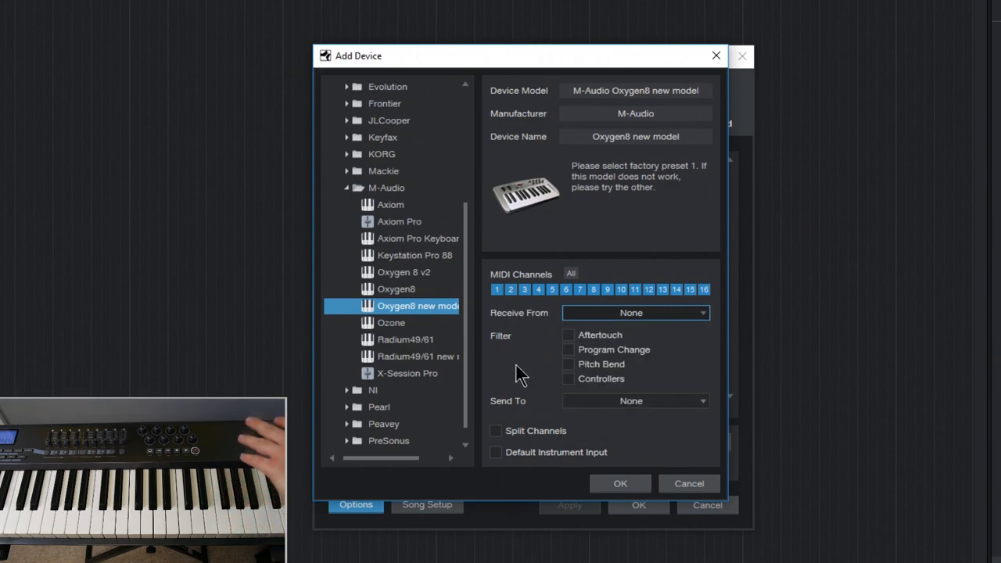
mouse_move(395, 211)
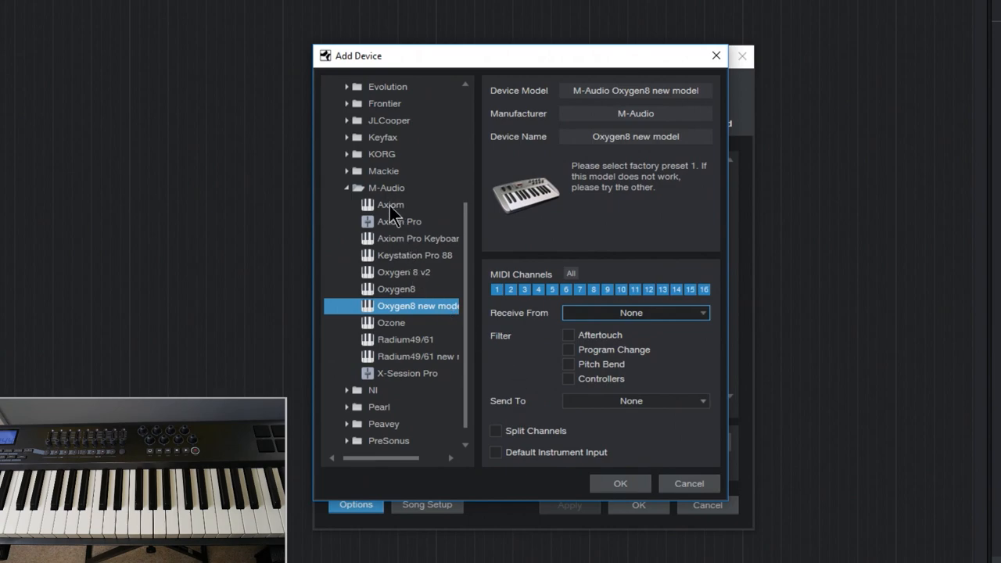
left_click(390, 204)
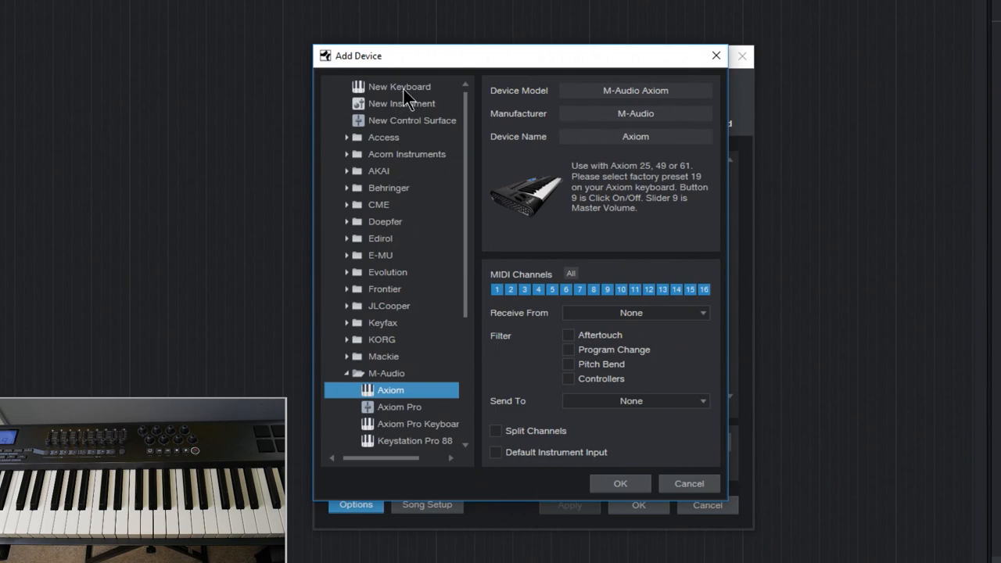
Step: Use the New Keyboard model with manufacturer M-Audio and device name Axiom 61
left_click(398, 87)
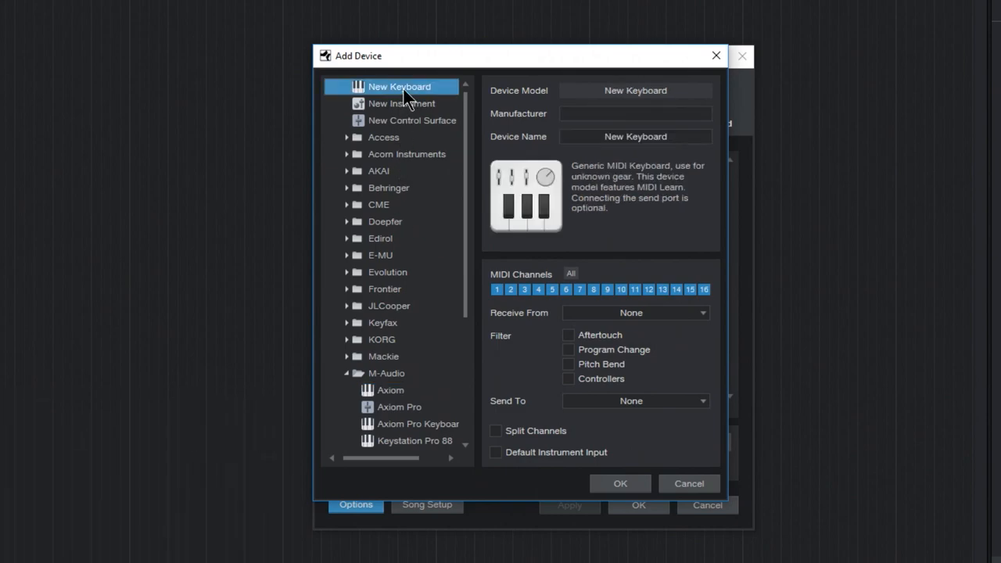
left_click(635, 114)
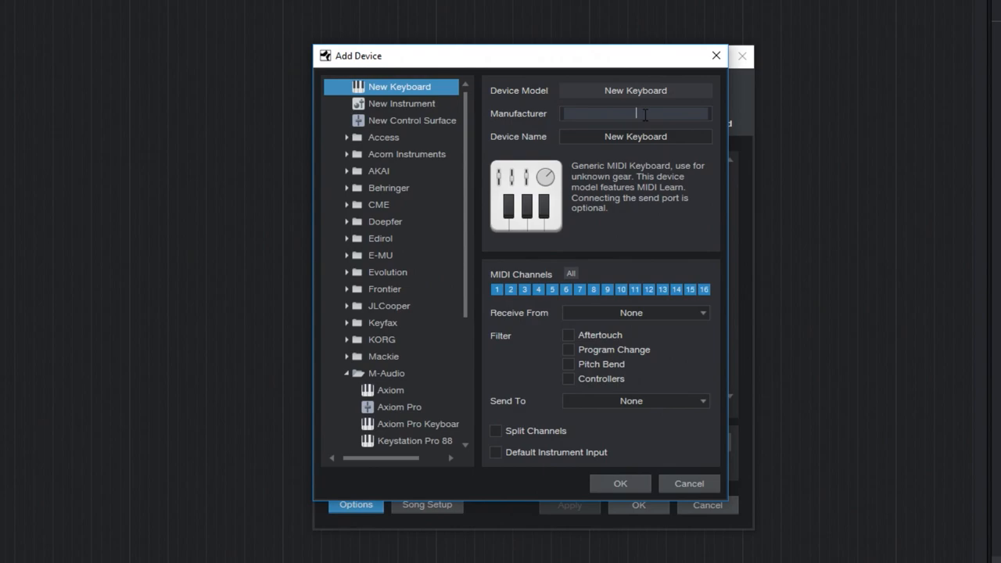
type("M-Audio")
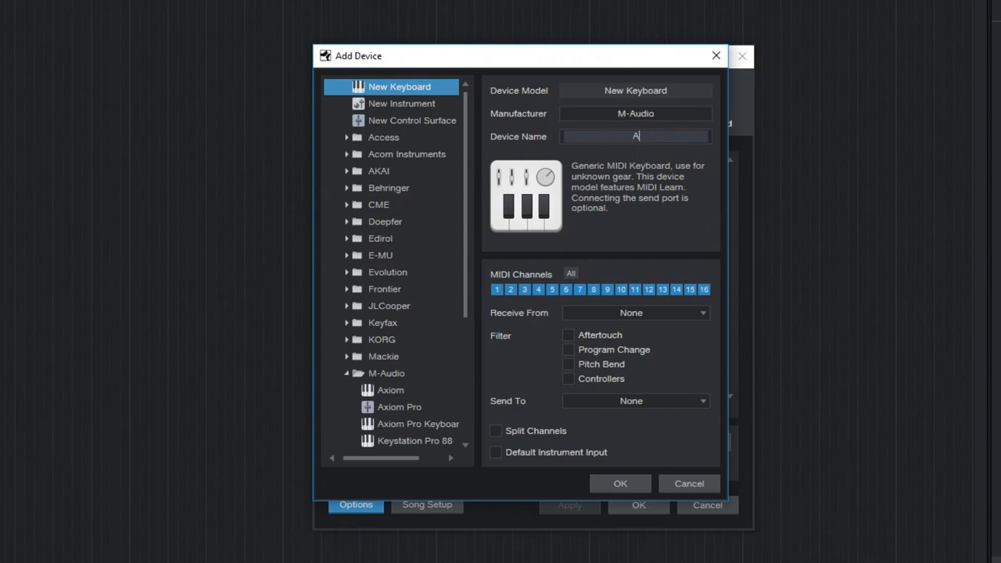
type("xiom 61")
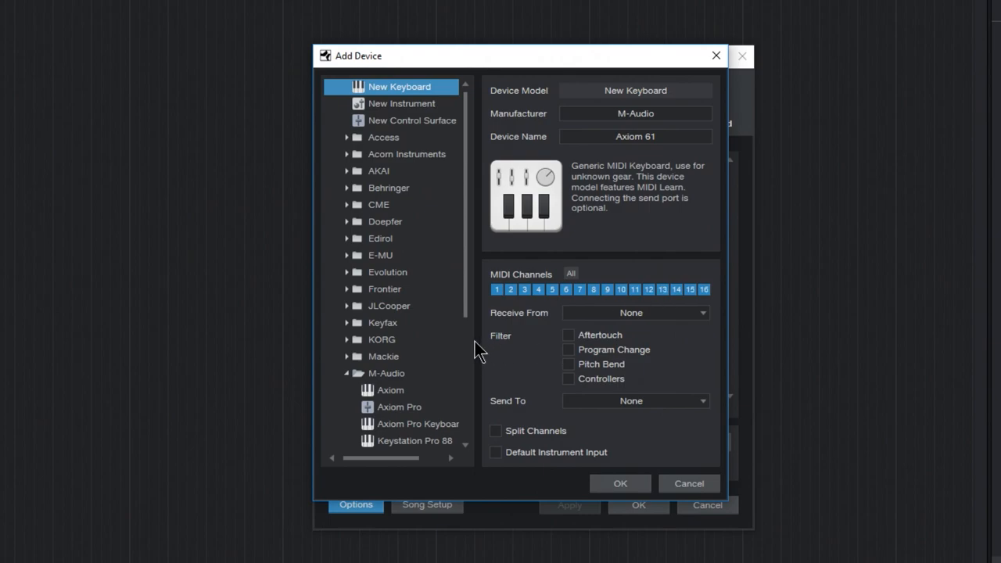
mouse_move(633, 323)
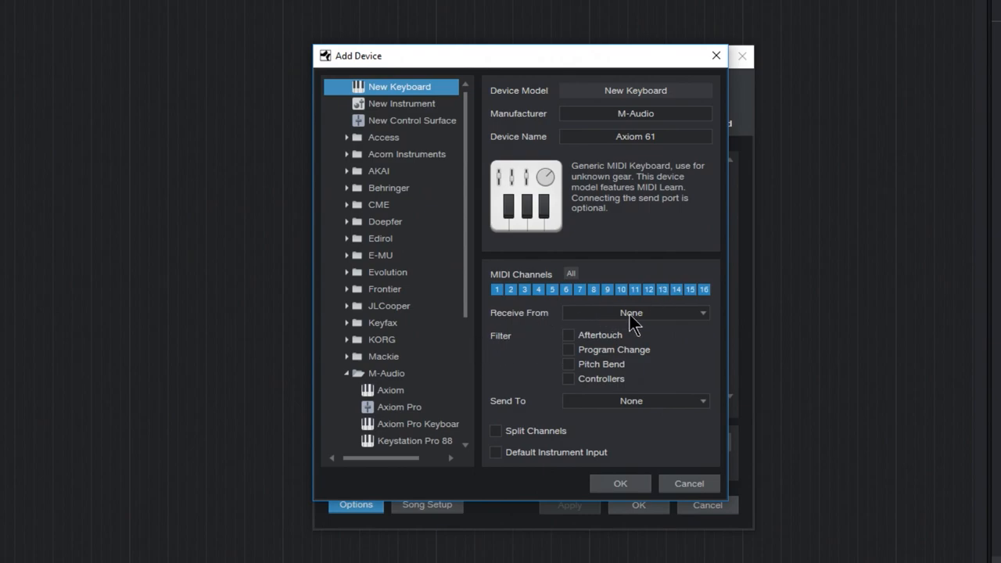
Step: Receive from USB Axiom 61, send to None, and leave Default Instrument Input off
left_click(633, 313)
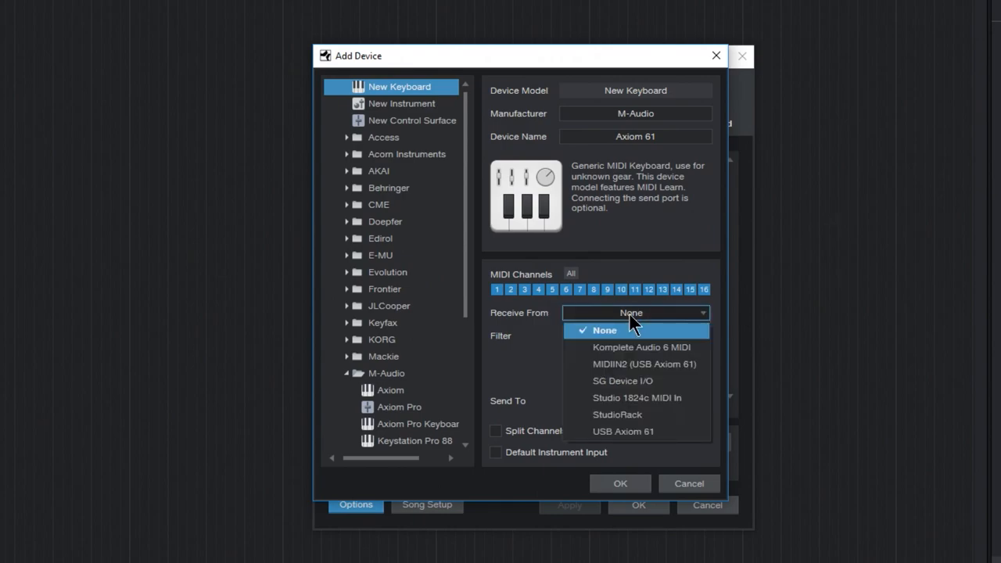
mouse_move(623, 431)
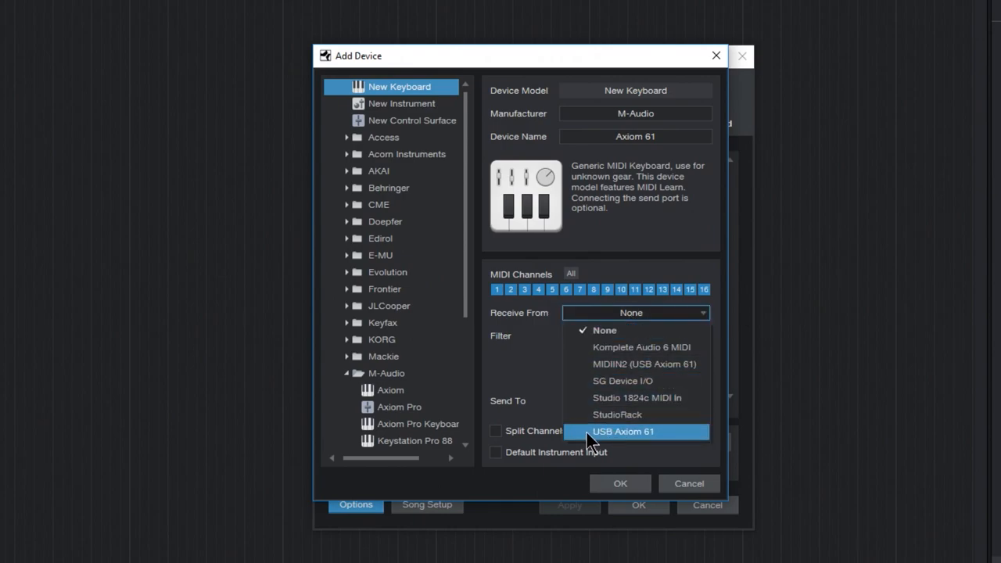
left_click(622, 430)
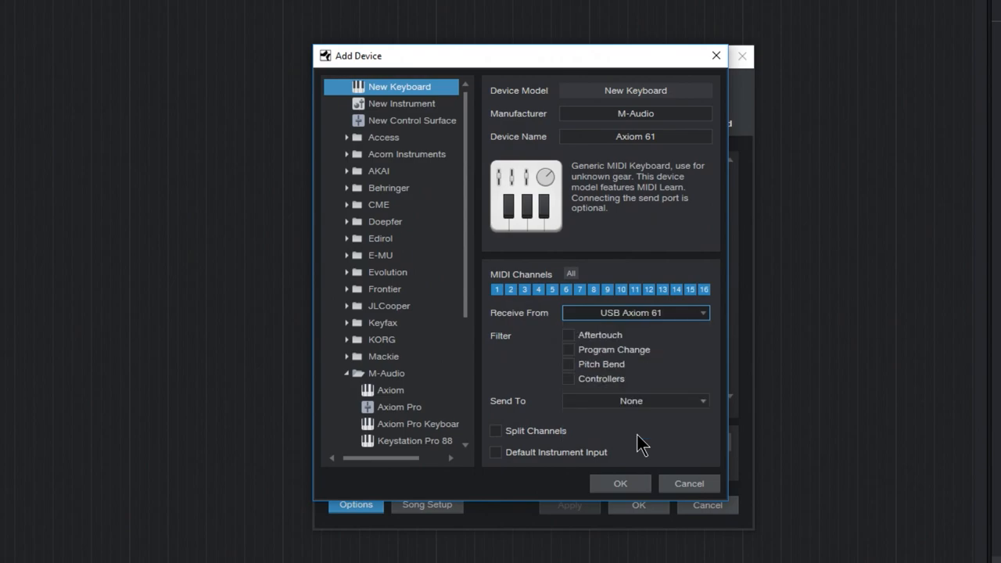
mouse_move(590, 408)
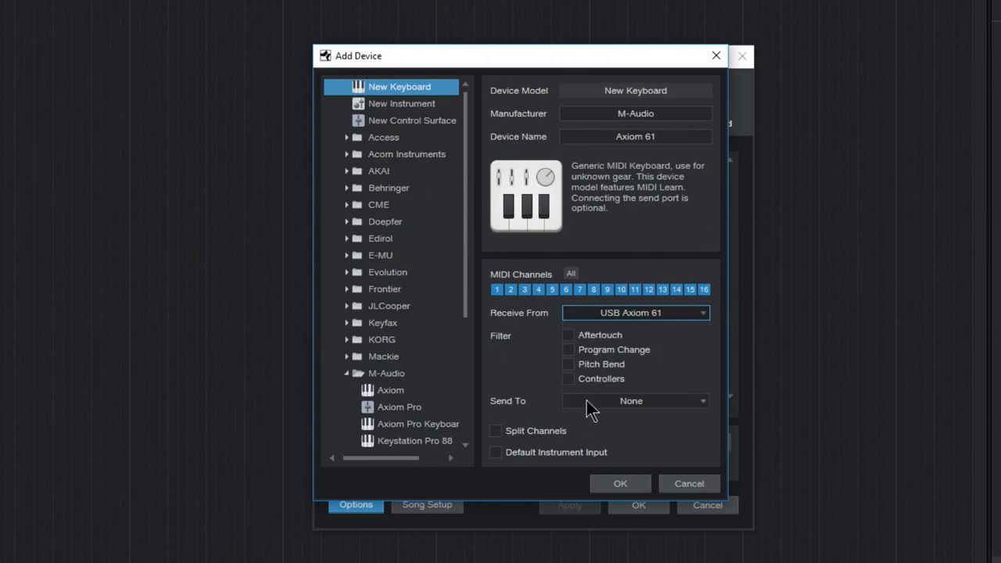
mouse_move(516, 367)
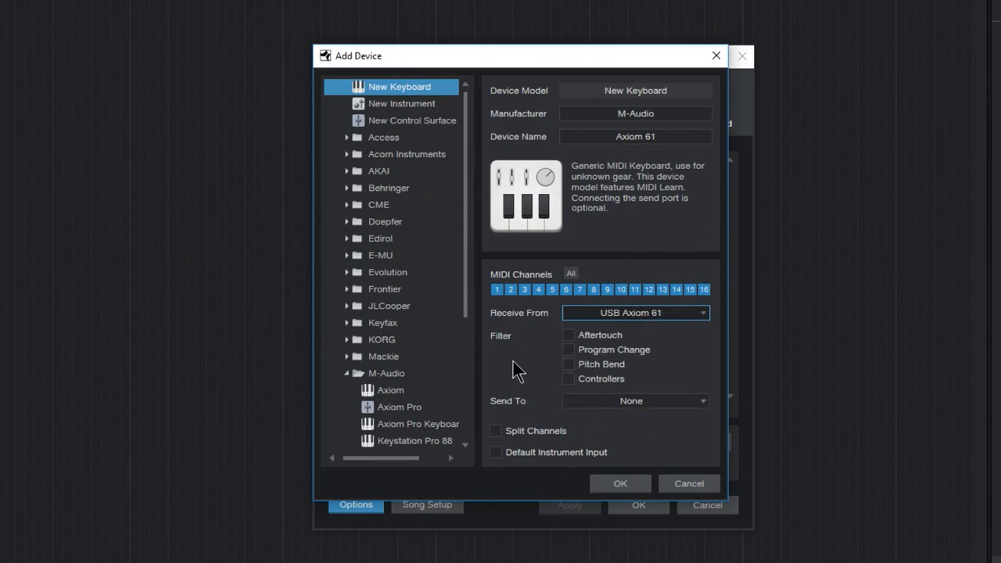
mouse_move(602, 338)
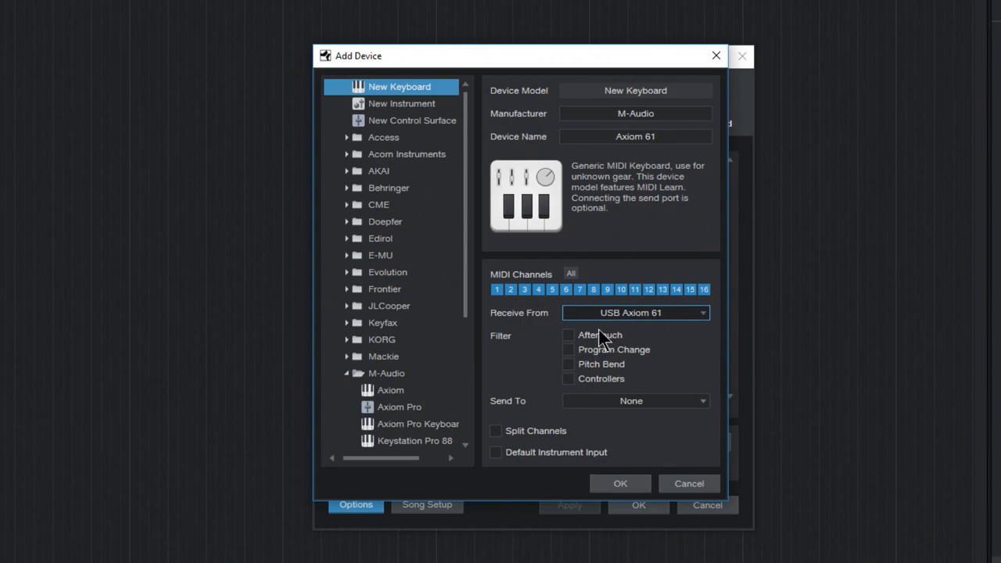
mouse_move(491, 322)
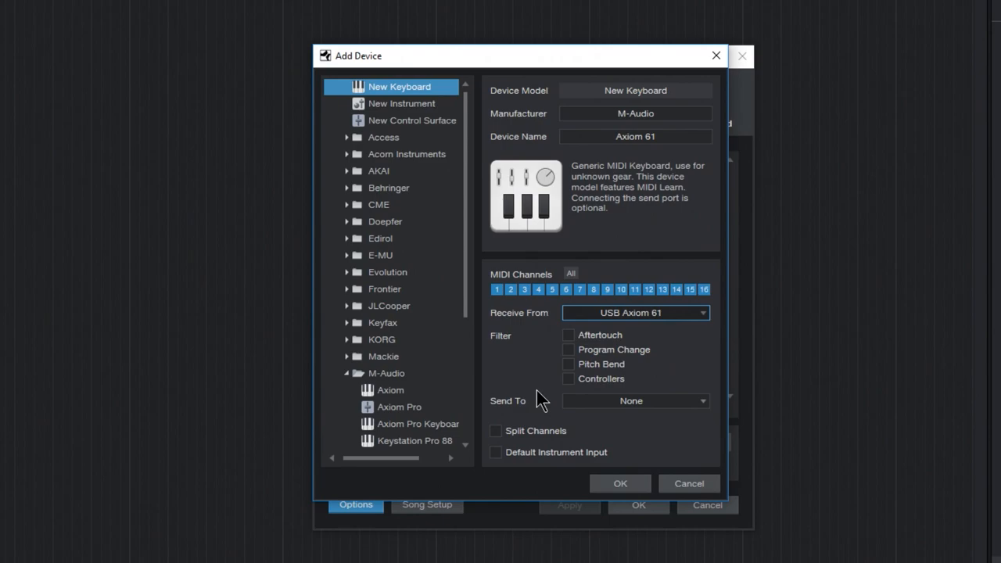
mouse_move(543, 380)
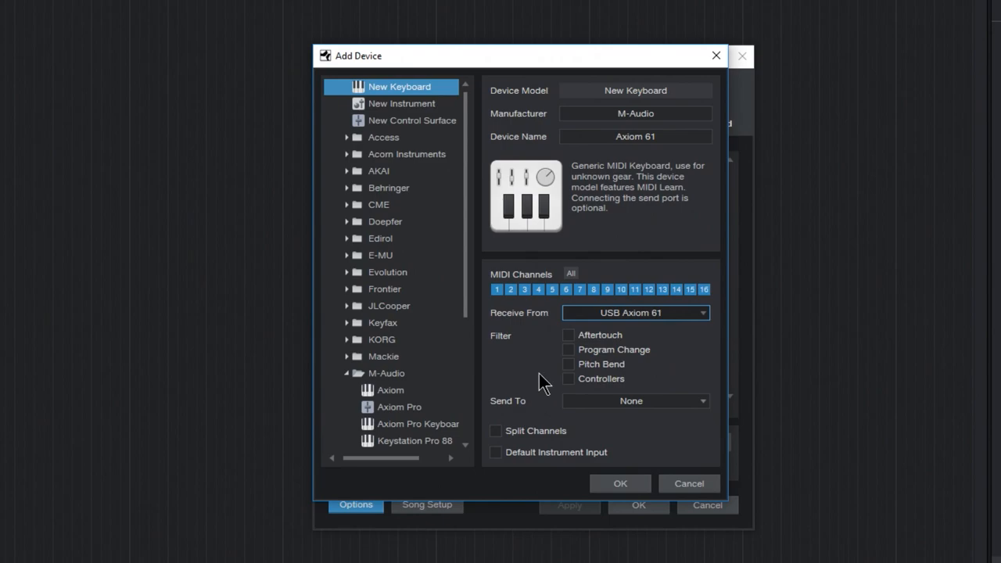
mouse_move(571, 375)
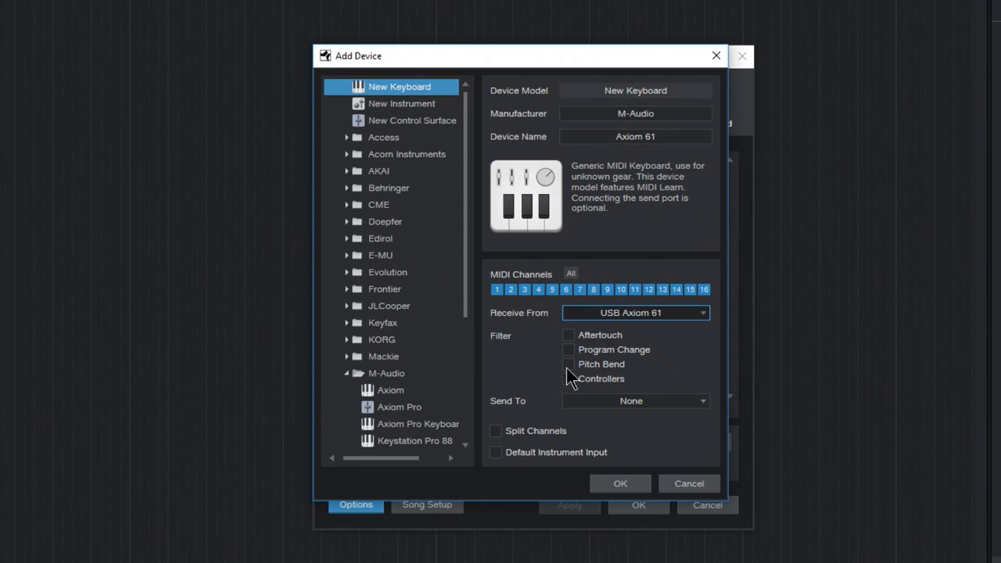
left_click(568, 364)
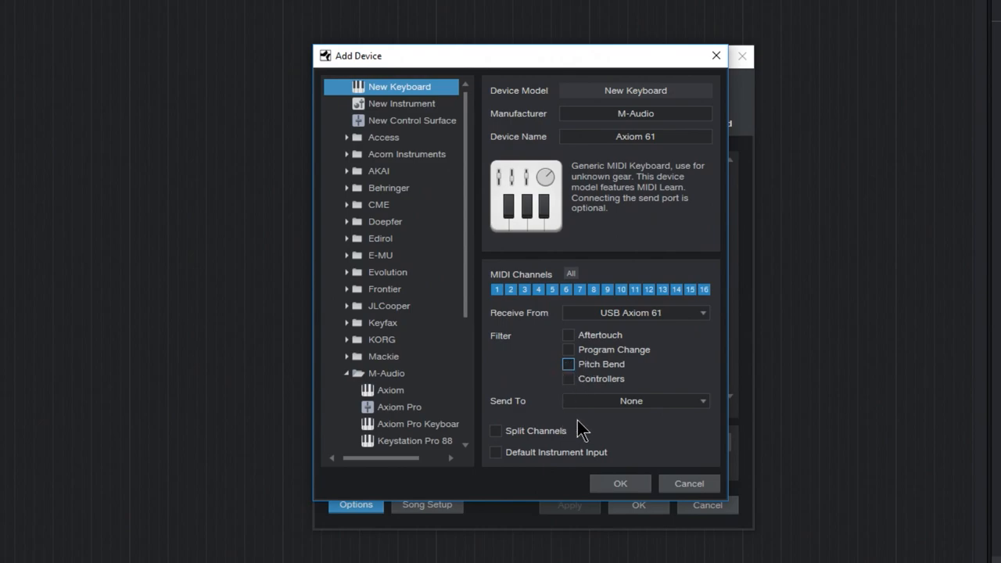
left_click(635, 400)
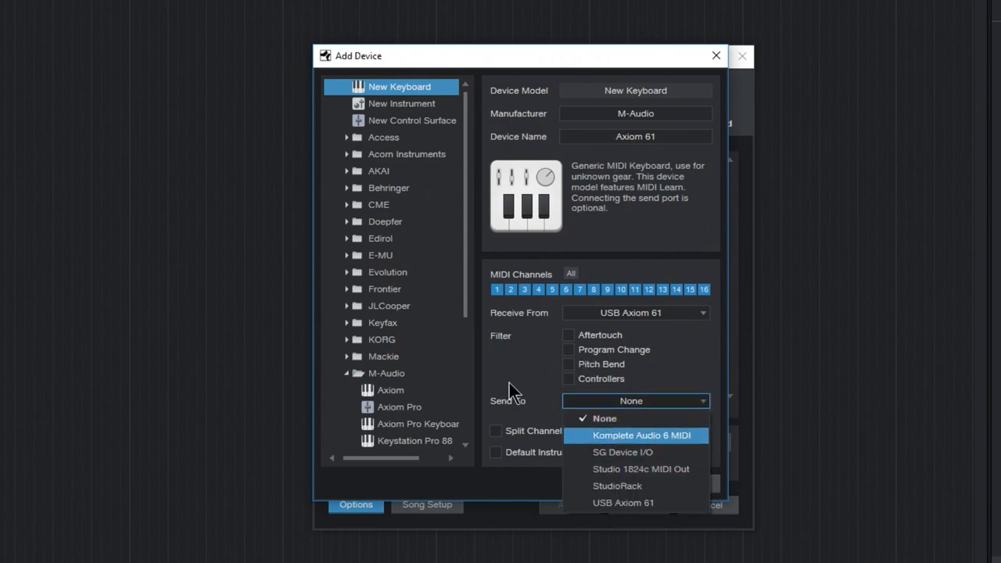
left_click(603, 418)
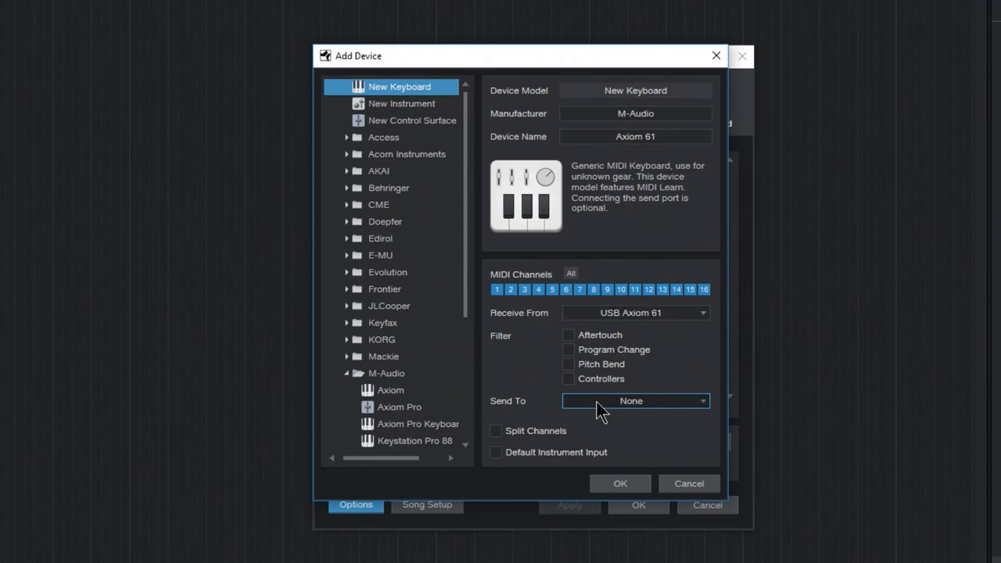
mouse_move(524, 442)
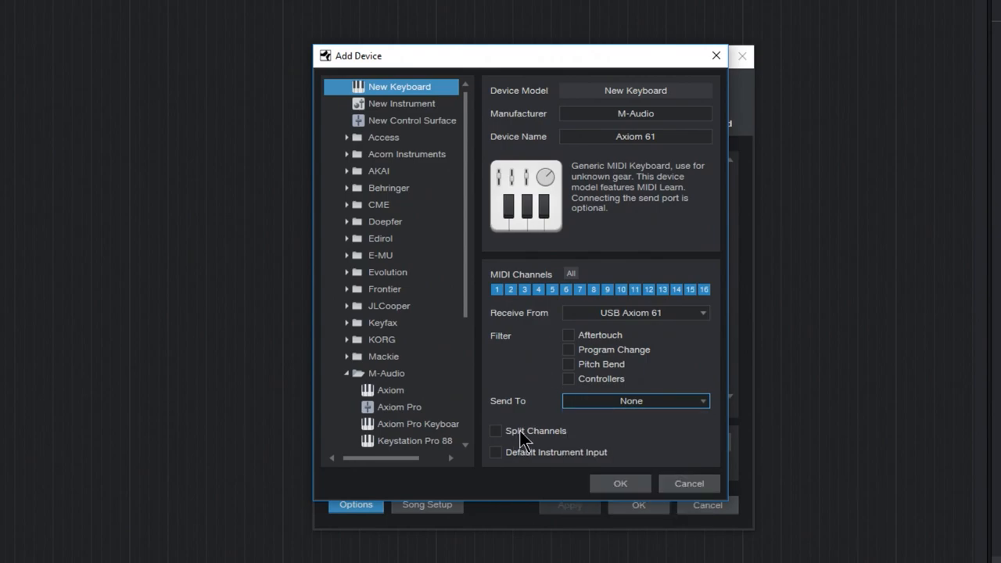
mouse_move(521, 459)
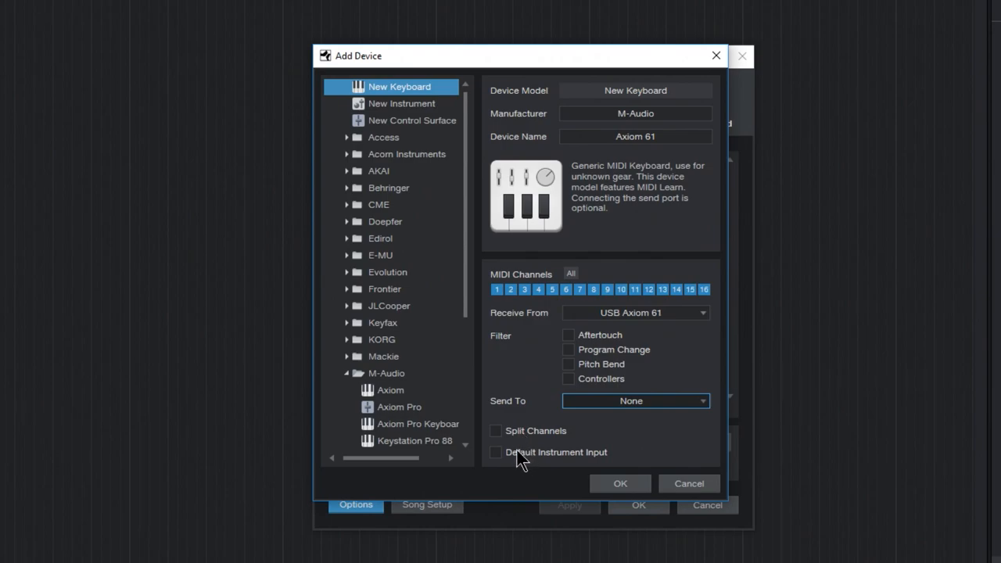
left_click(494, 452)
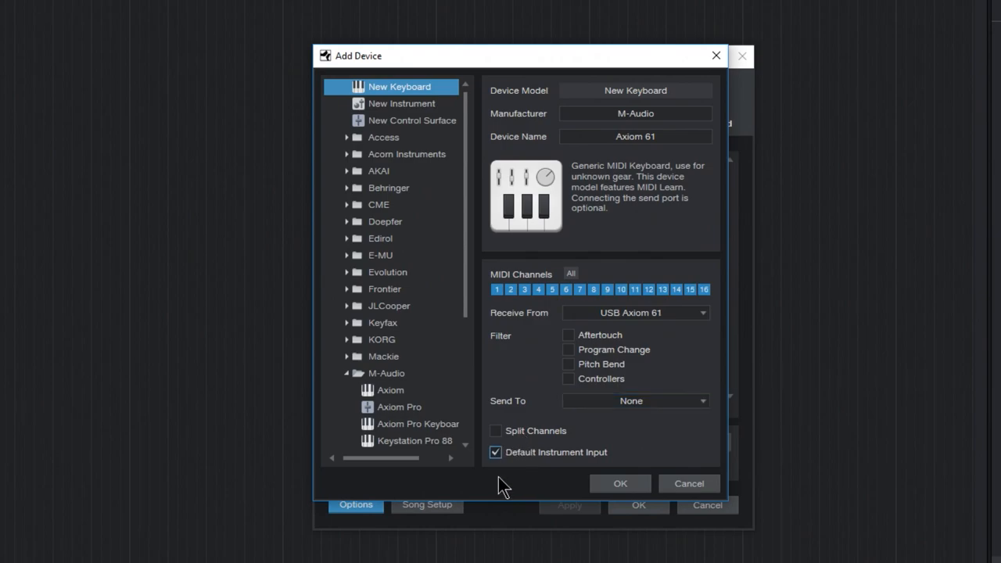
left_click(495, 452)
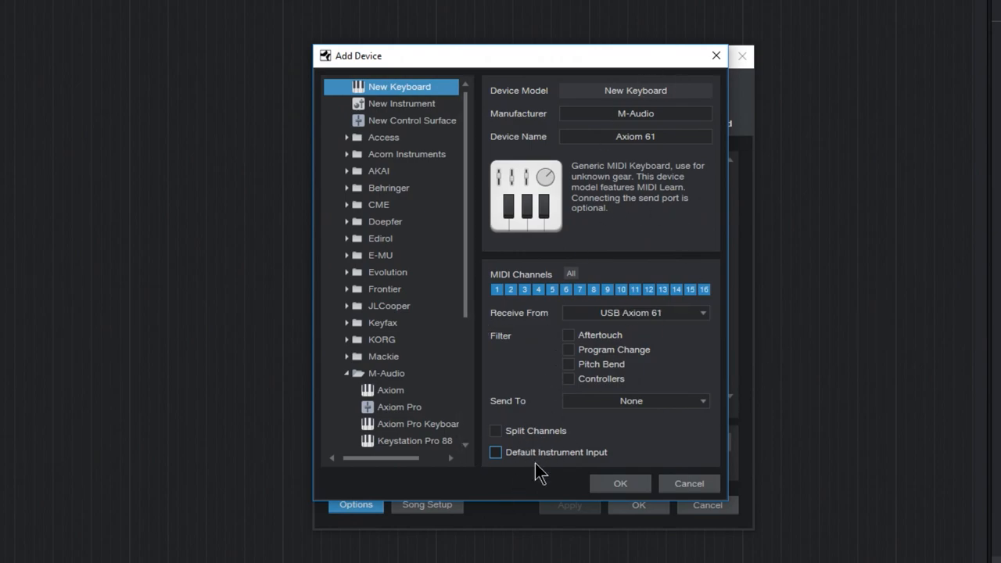
Step: Confirm the Axiom 61 device and close Options, returning to the Kontakt 5 song
left_click(620, 483)
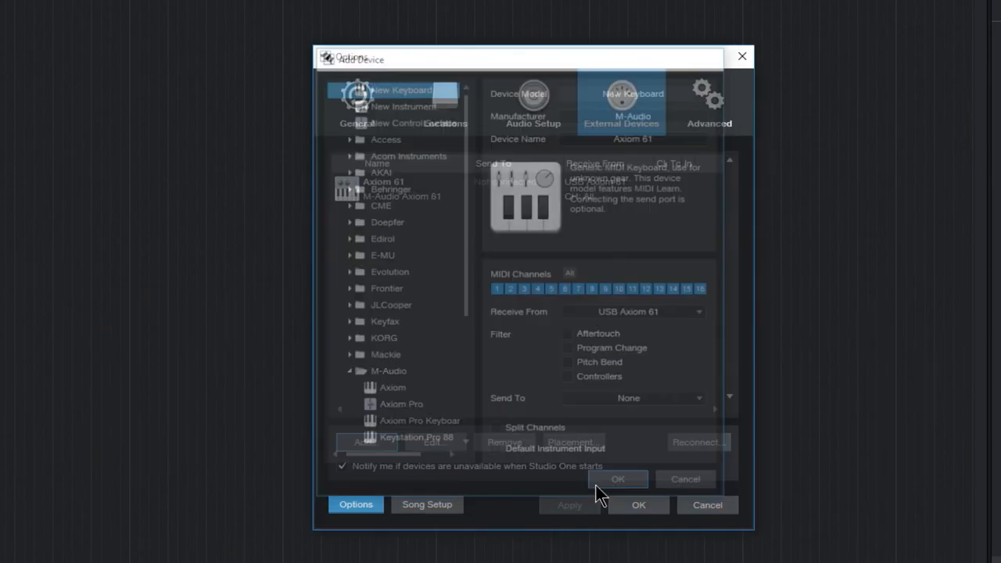
left_click(617, 479)
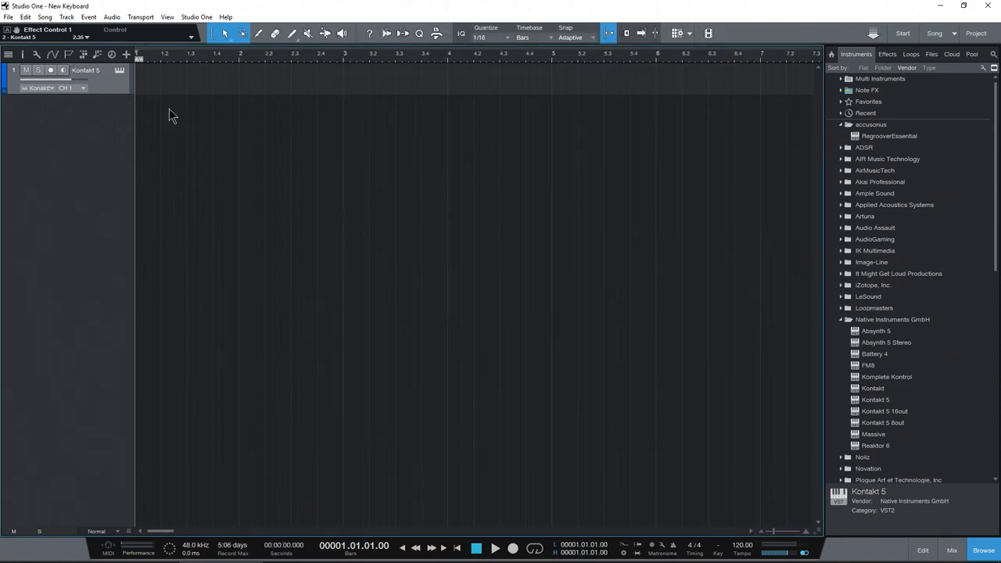
Step: Open and widen the Axiom 61 device panel from the toolbar, then show the mixer
left_click(115, 30)
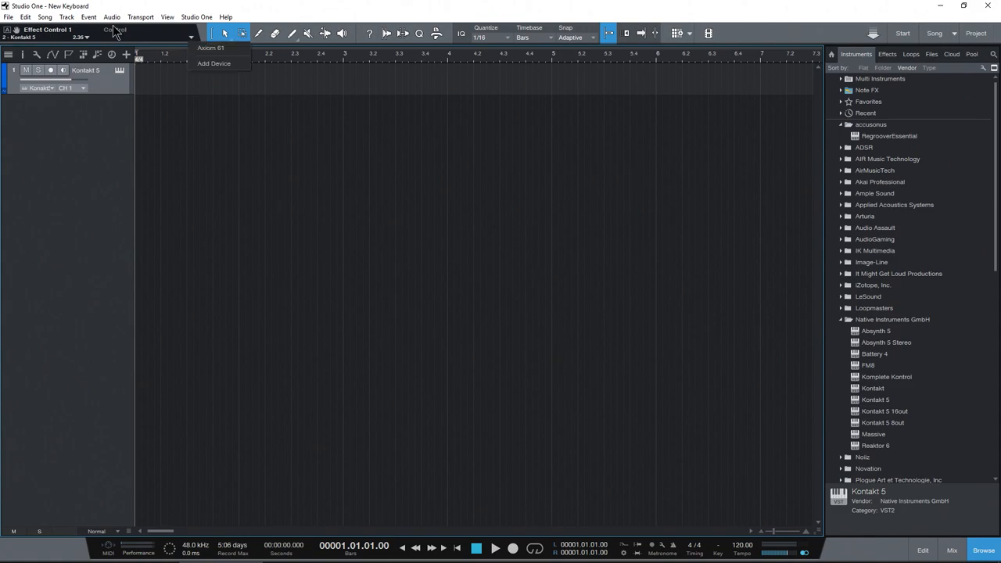
left_click(211, 48)
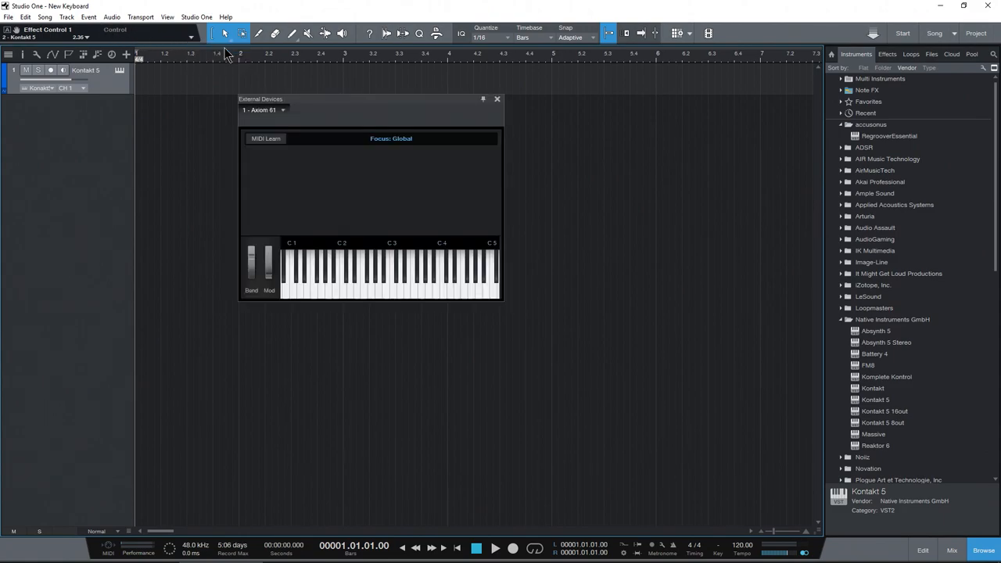
left_click_drag(504, 231, 514, 230)
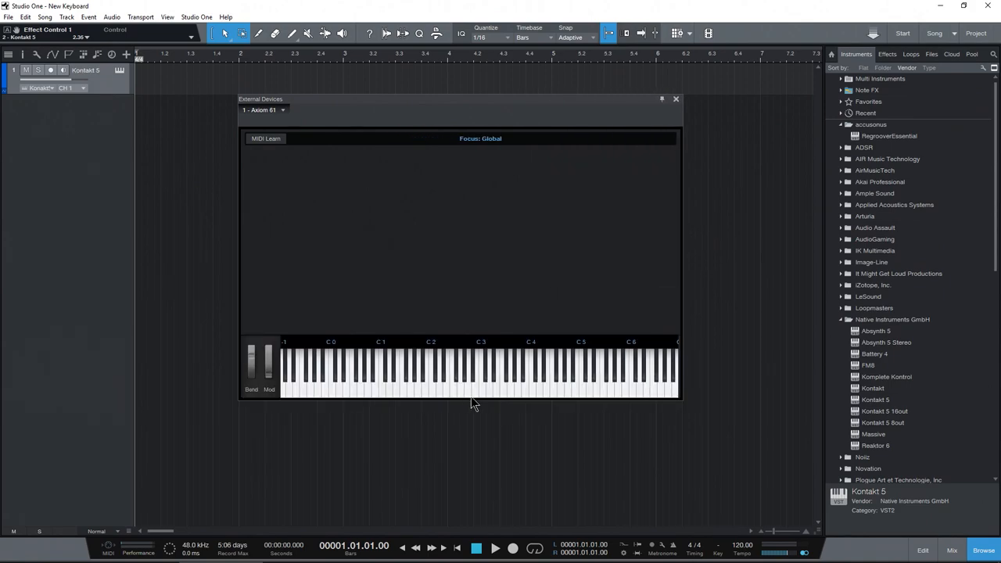
left_click(675, 99)
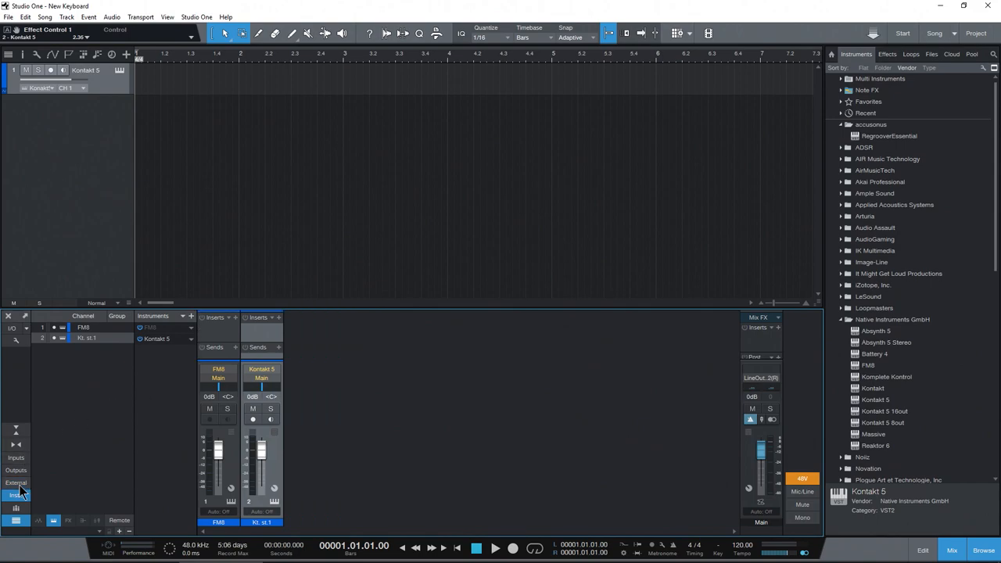
Step: Show External devices in the mixer and open the Axiom 61 panel for editing
left_click(16, 483)
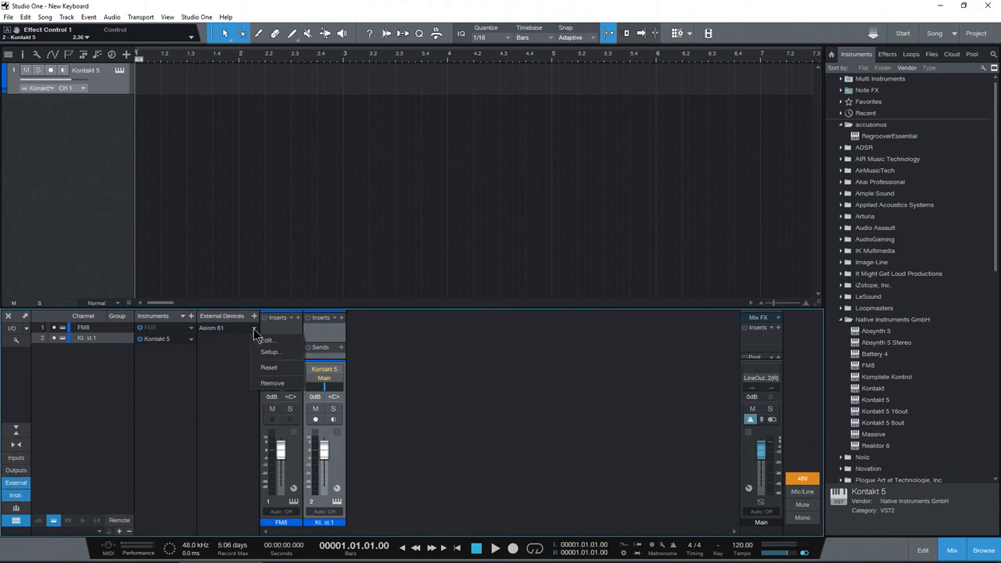
left_click(267, 340)
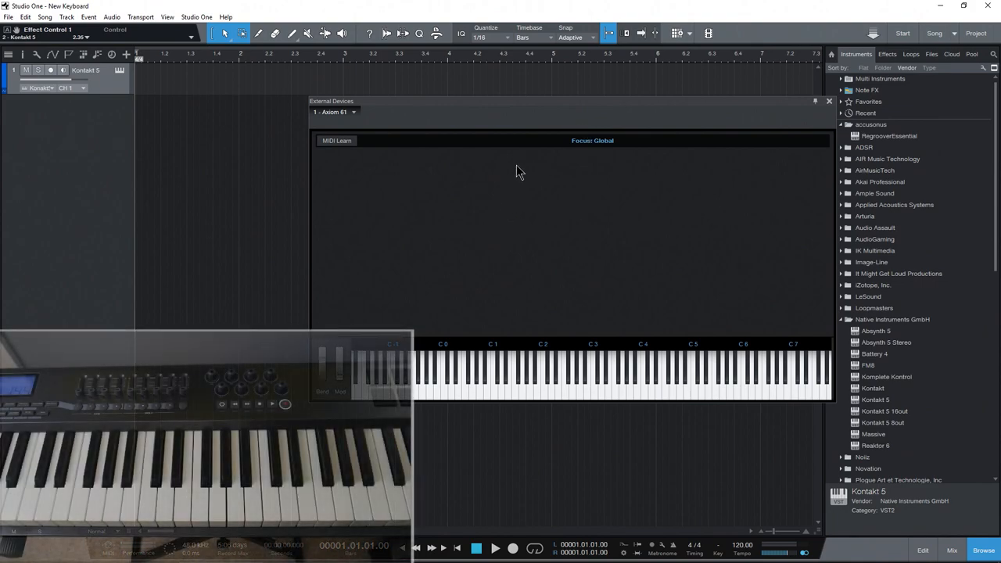
Step: Turn on MIDI Learn to map 30 Axiom 61 knobs and faders to CC numbers
left_click_drag(520, 101, 515, 113)
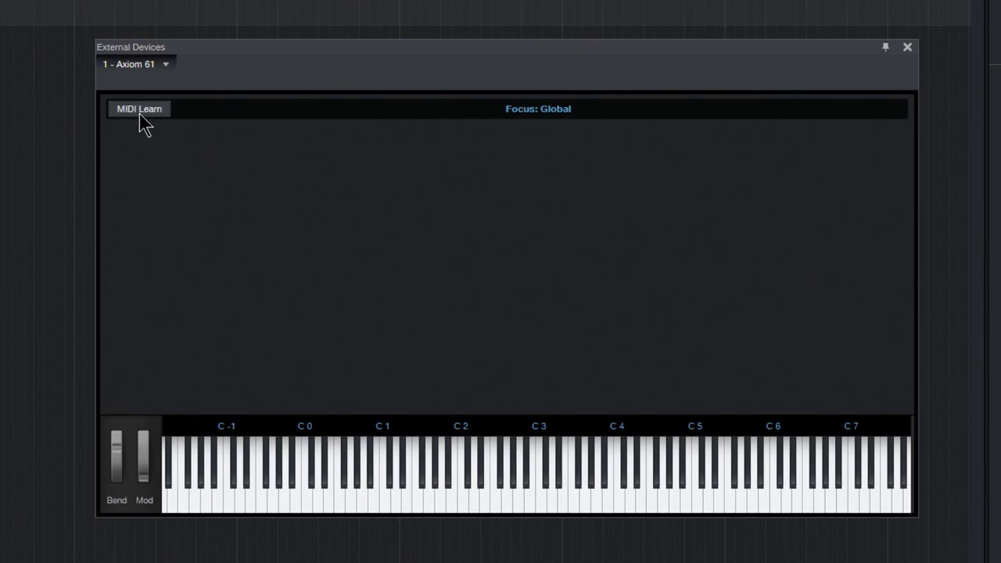
left_click(138, 109)
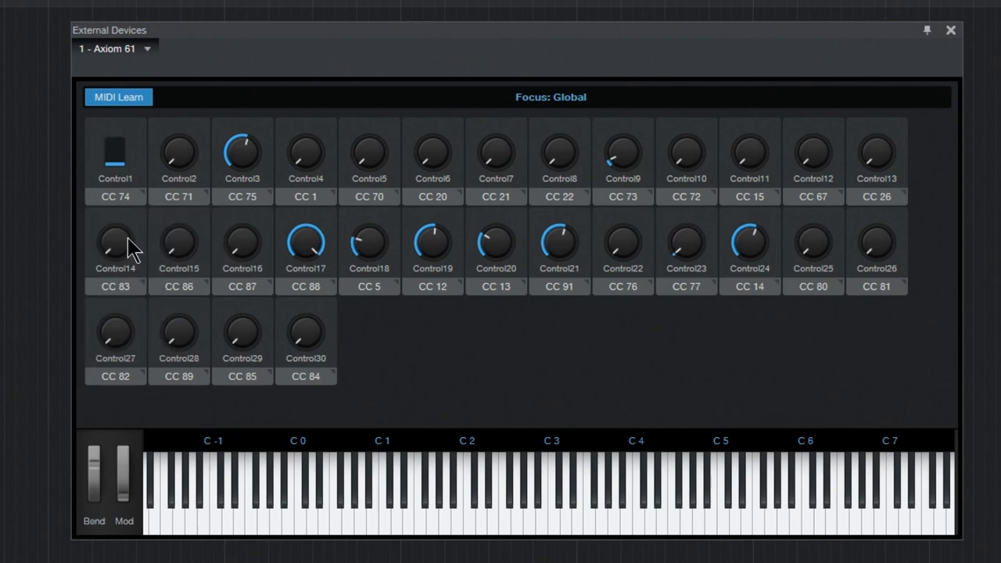
Step: Rename the first two controls Fader 1 and Fader 2, then open Control12's options
double_click(115, 176)
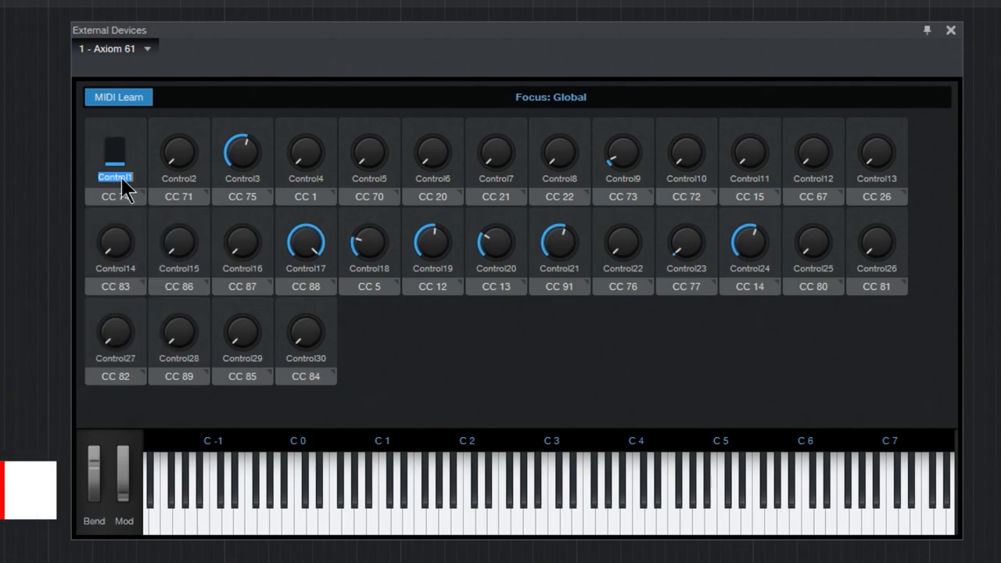
type("Fader 1")
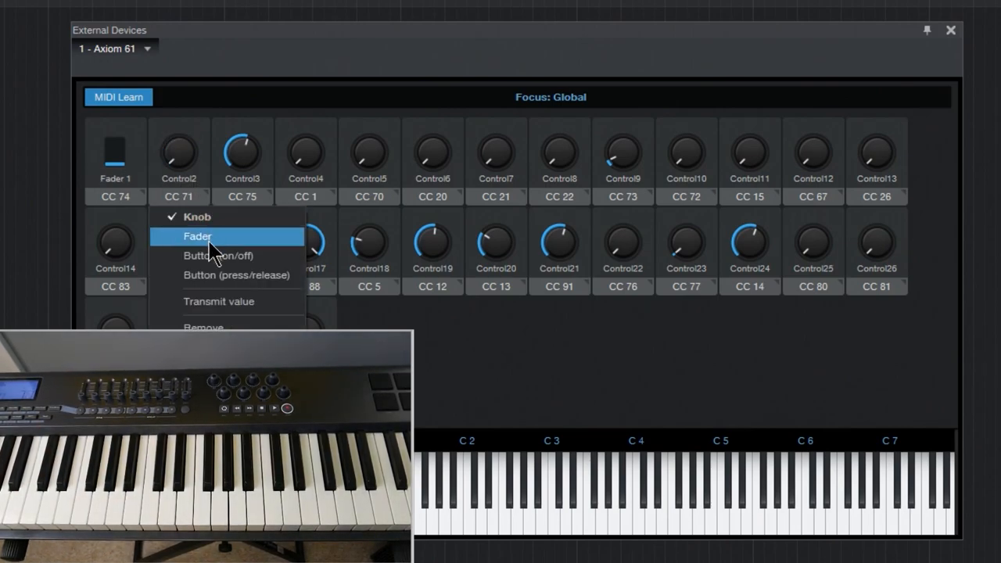
left_click(198, 236)
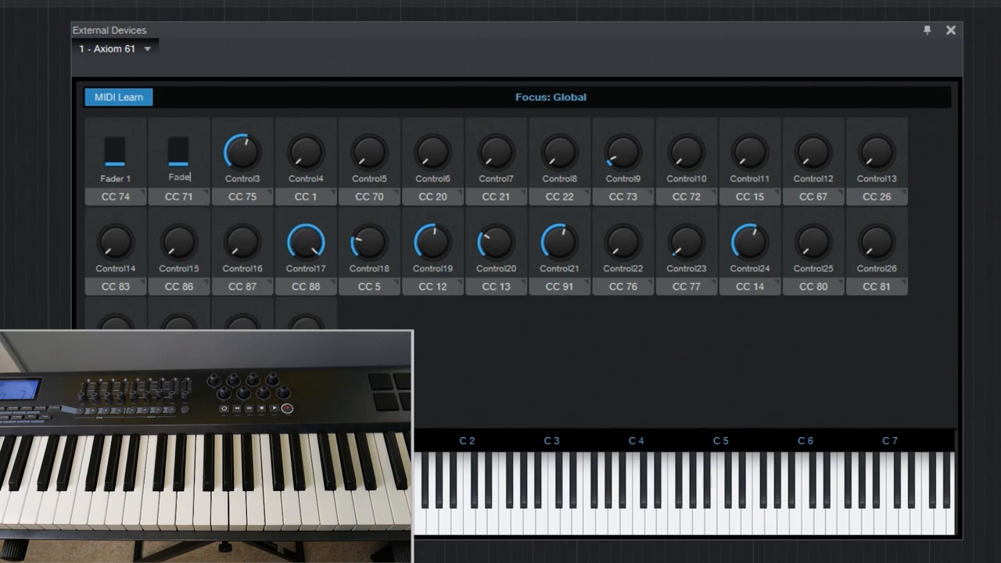
type("Fader 2")
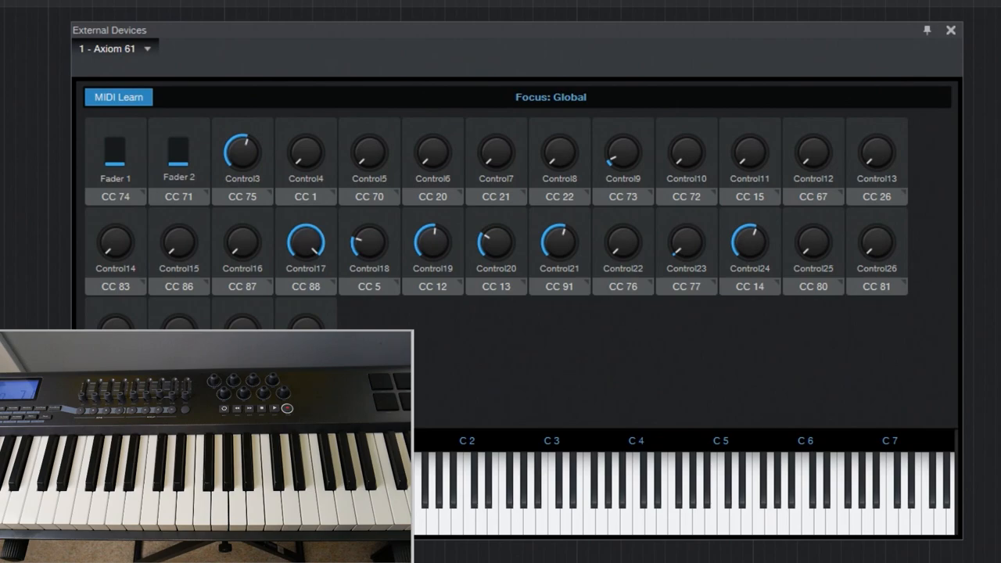
mouse_move(244, 170)
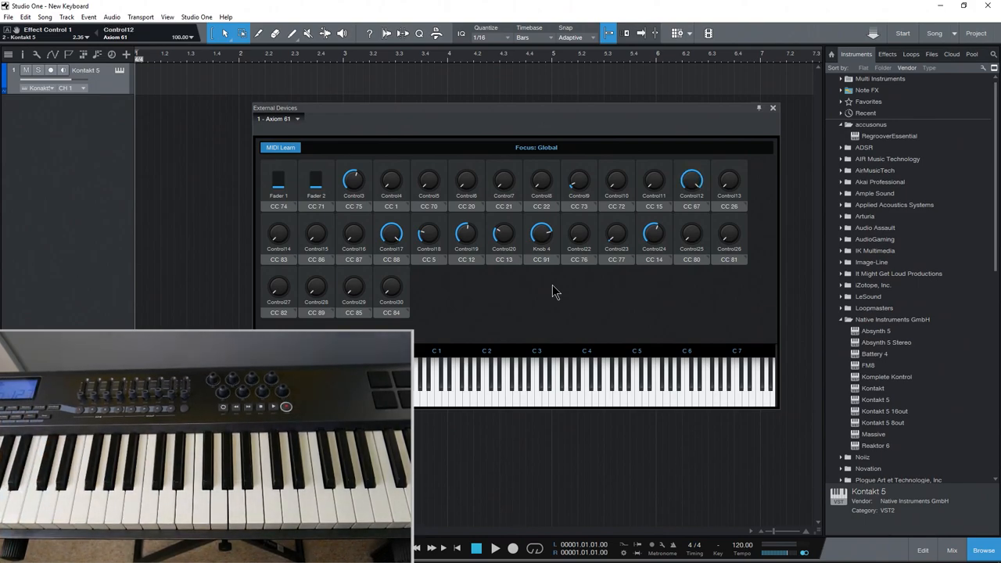
right_click(691, 207)
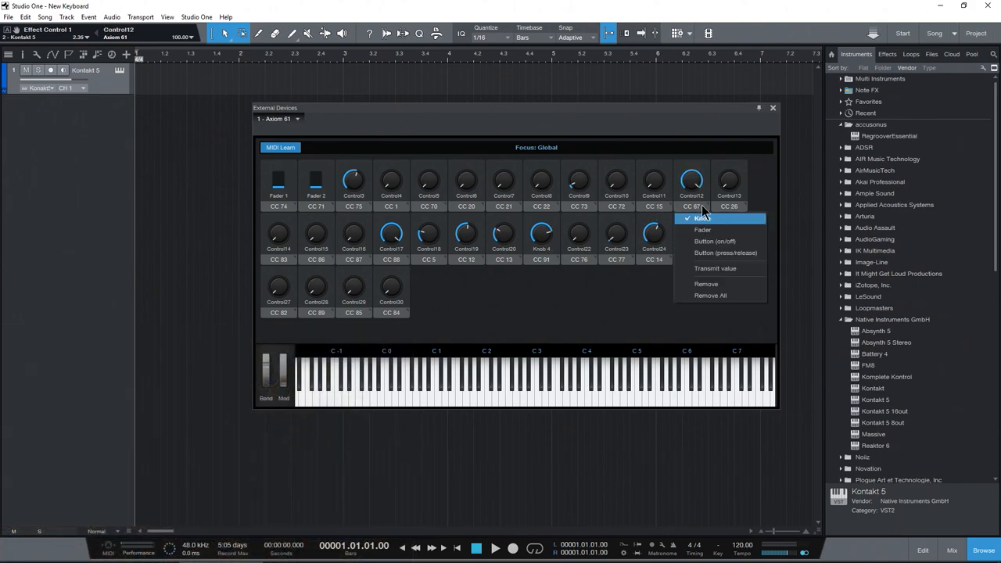